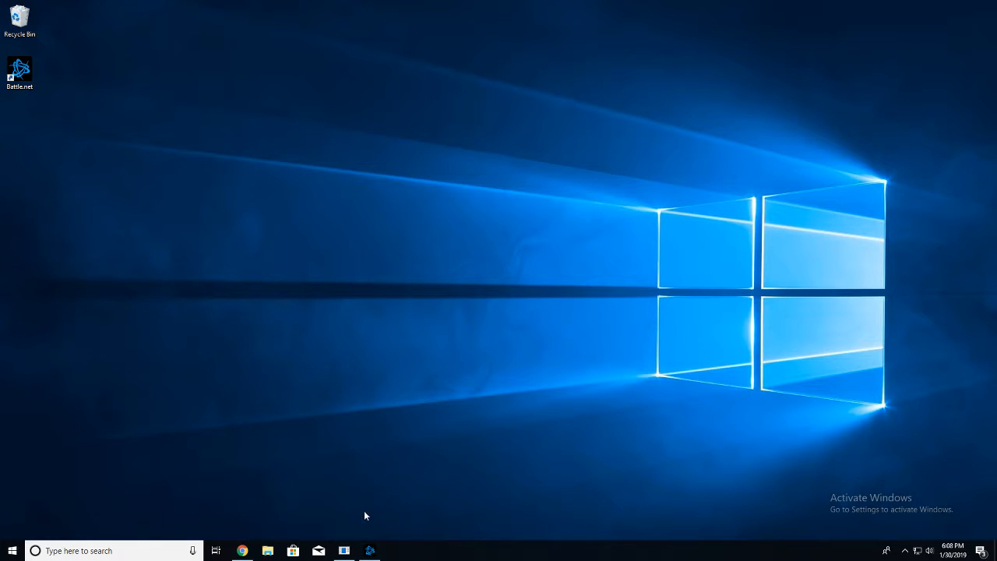
mouse_move(453, 389)
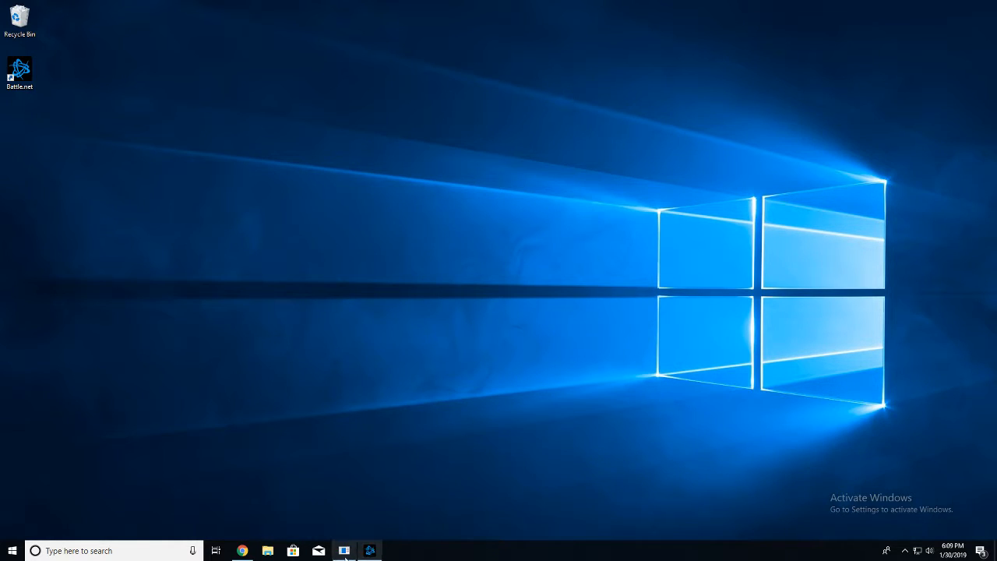
Restore the recording OBS Studio window from the taskbar.
click(344, 549)
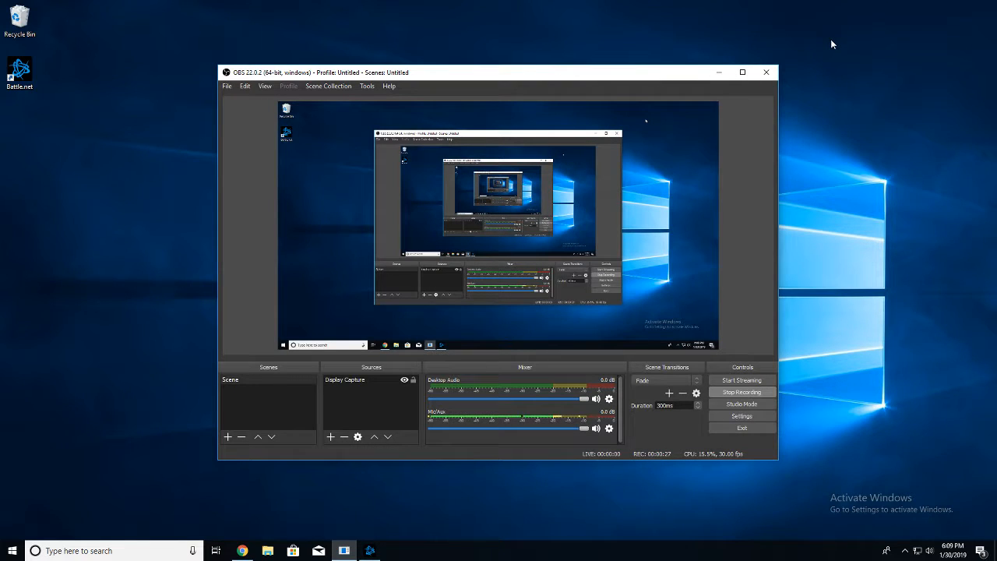
mouse_move(839, 89)
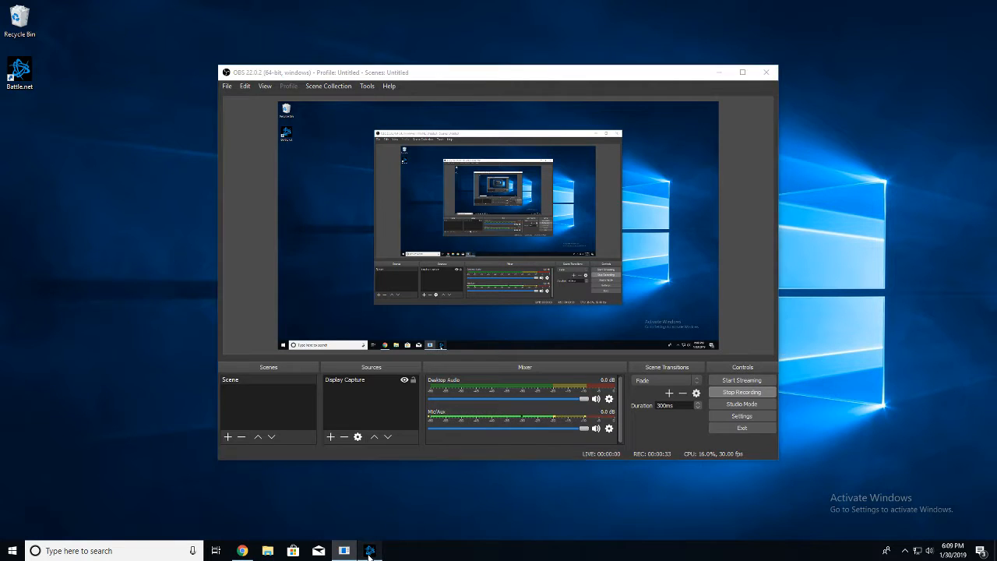
Bring the Battle.net client, showing the Destiny 2 download, in front of OBS.
click(369, 550)
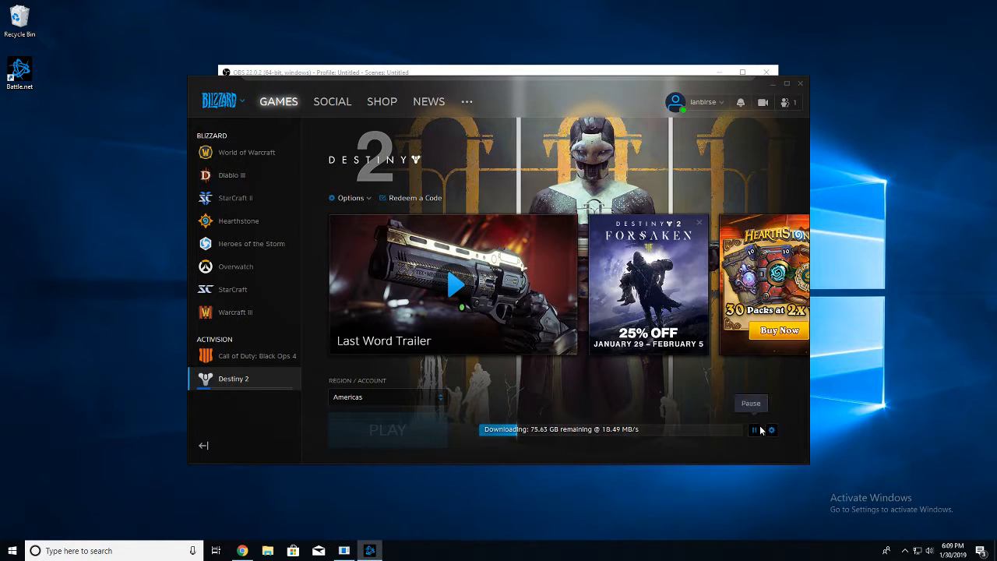
Minimize the Battle.net client so the recording OBS window is visible again.
click(754, 429)
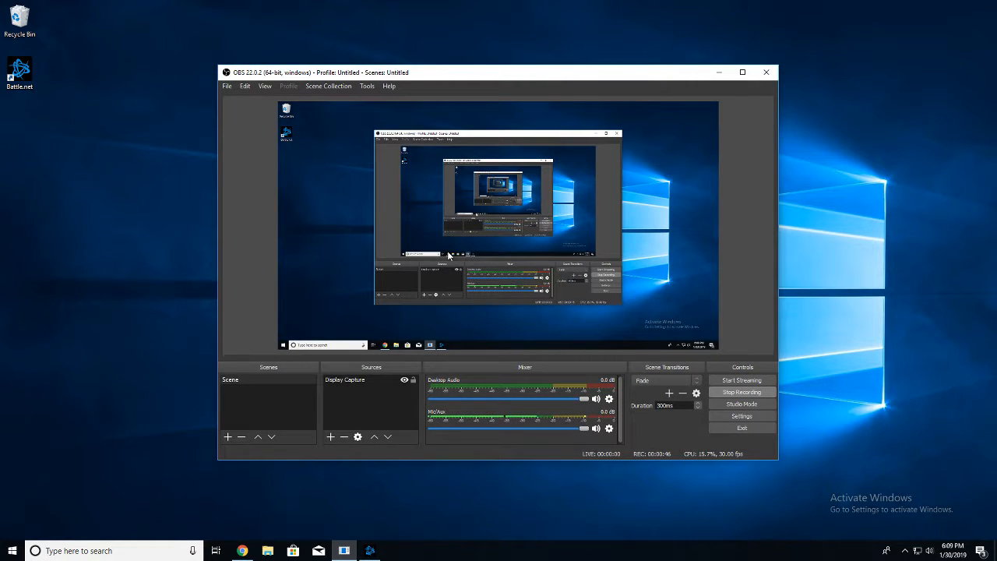
mouse_move(761, 258)
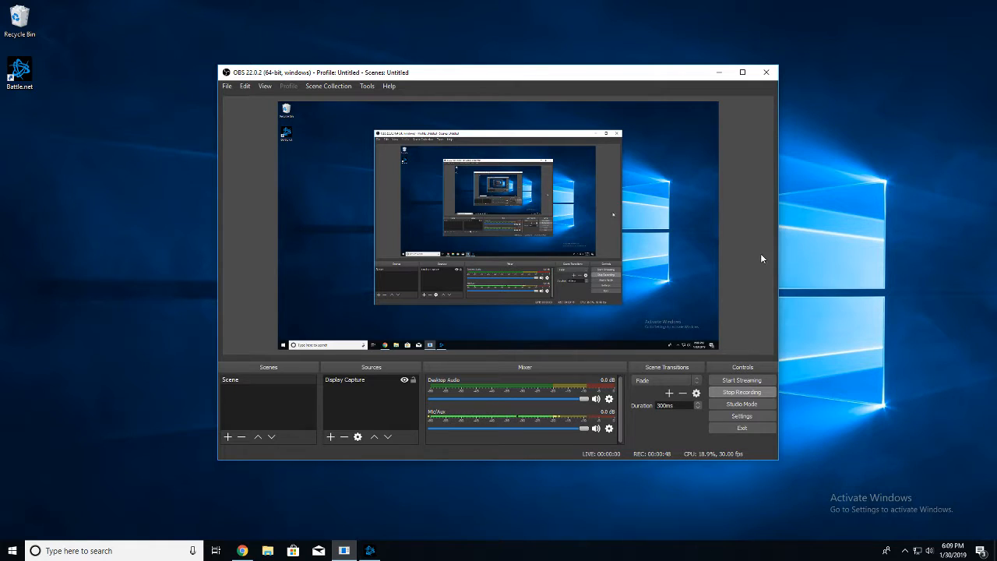